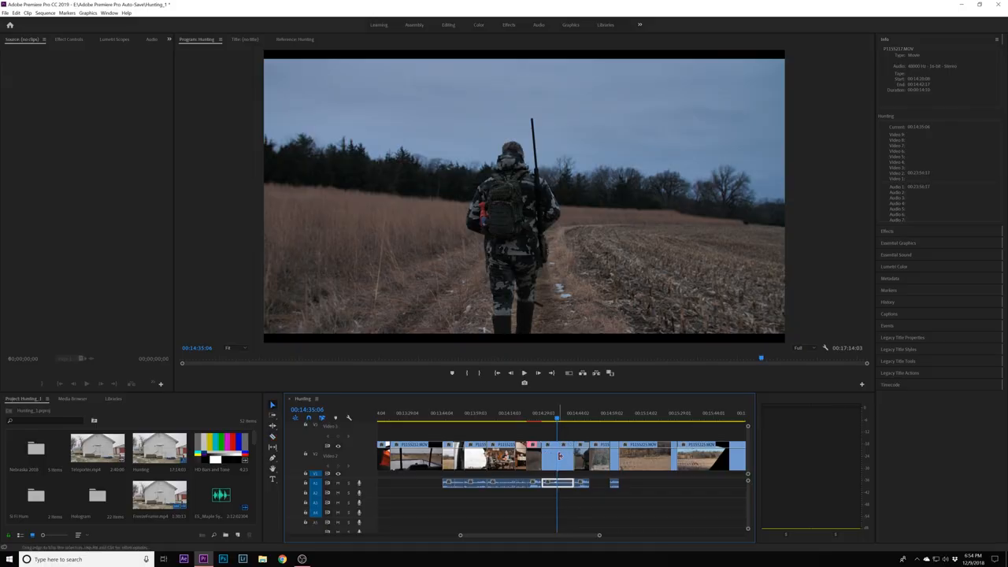
Bring up the context menu for the short clip on Video 2 at the playhead.
{"action": "right_click", "coordinate": [554, 454]}
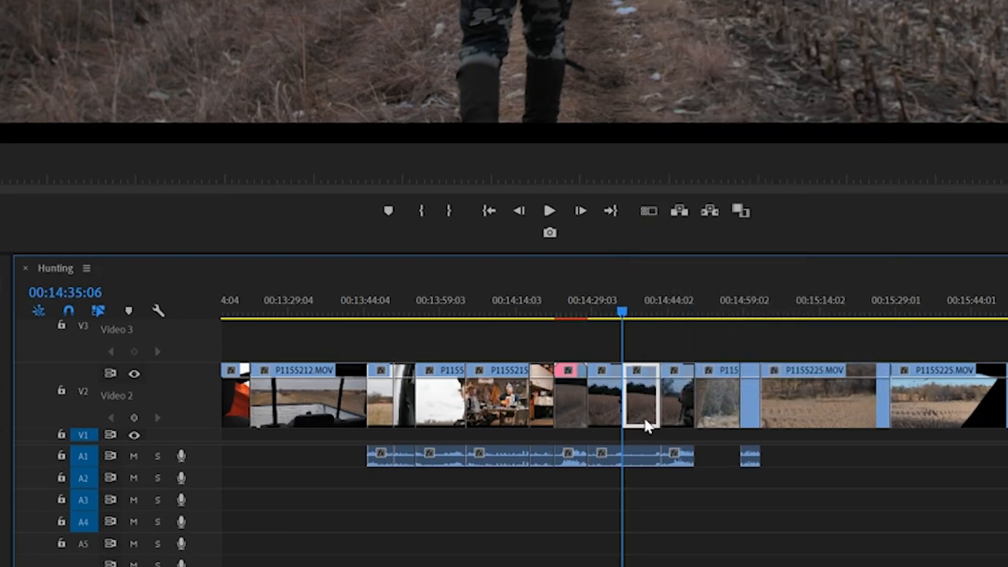
{"action": "right_click", "coordinate": [643, 406]}
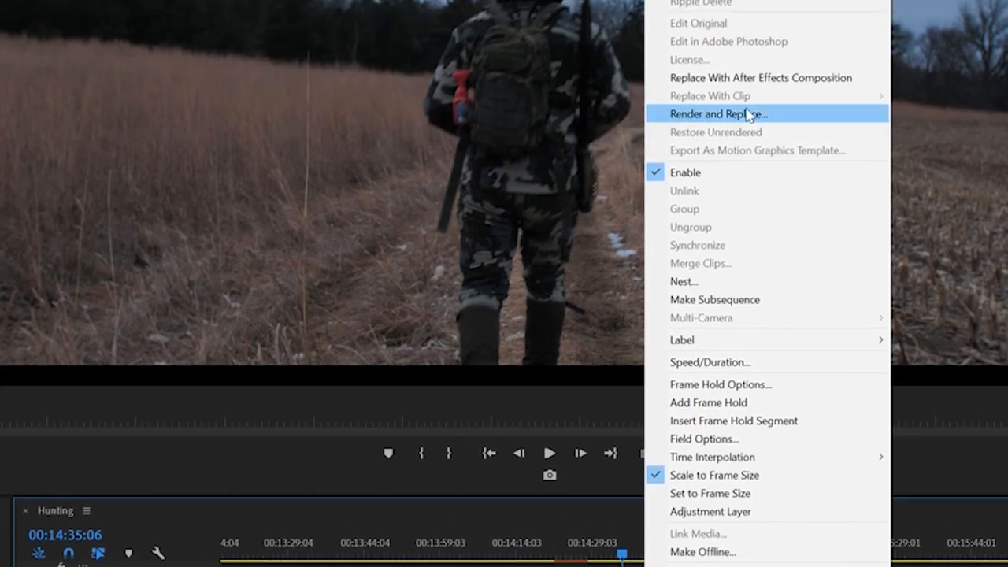